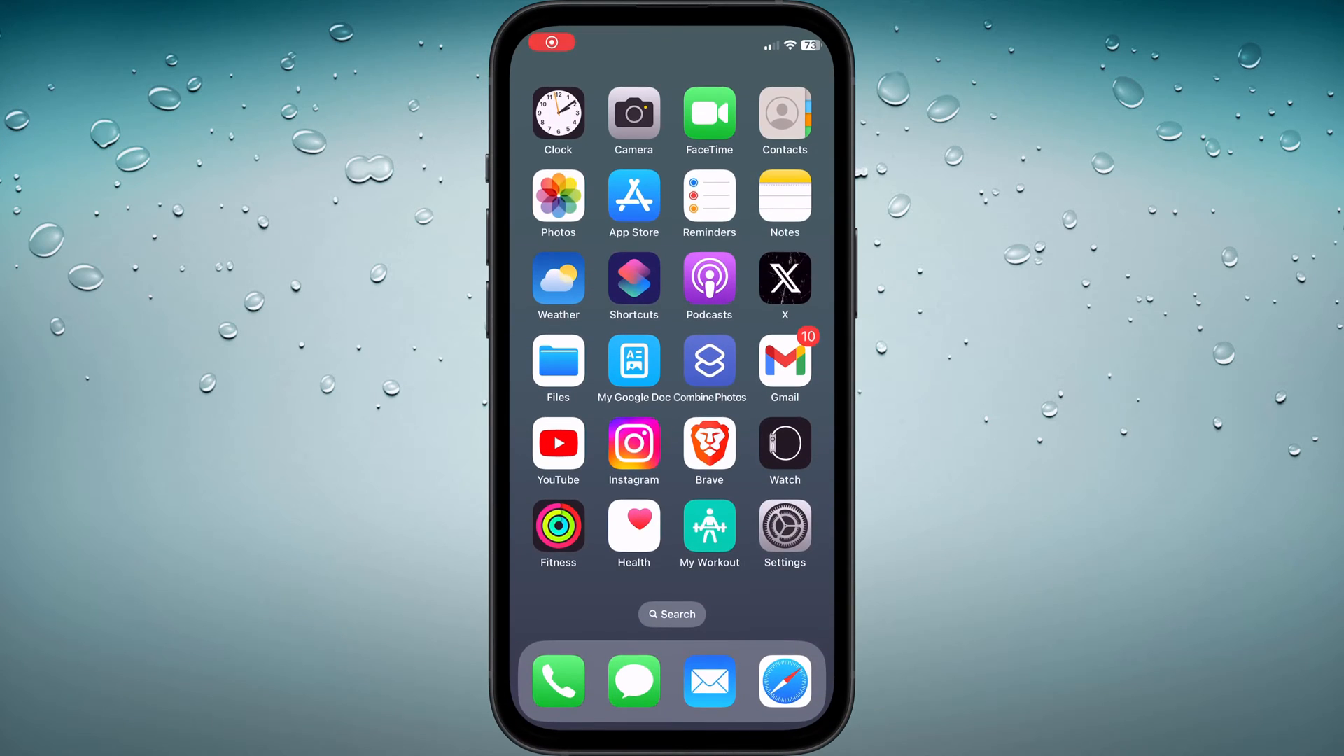
Step: Launch Health and browse into the Activity category toward Workouts
click(634, 534)
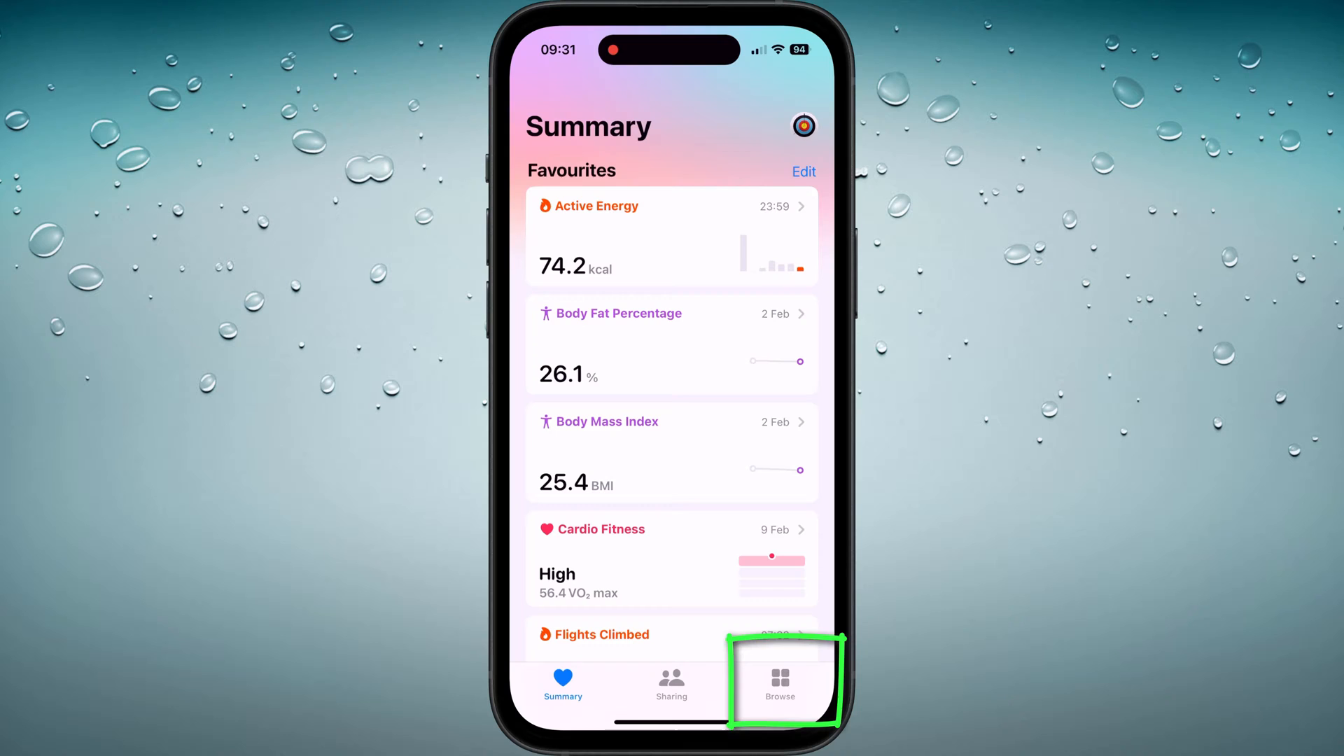
click(779, 686)
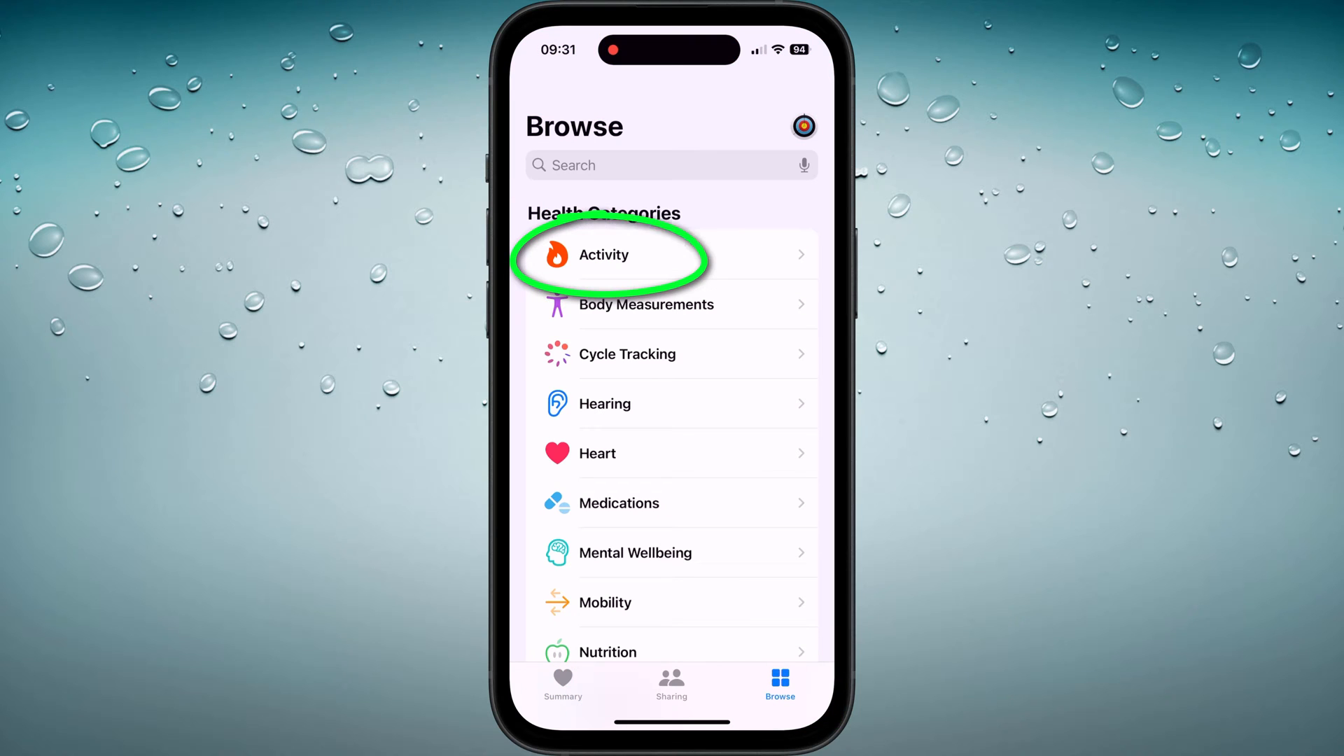
click(604, 255)
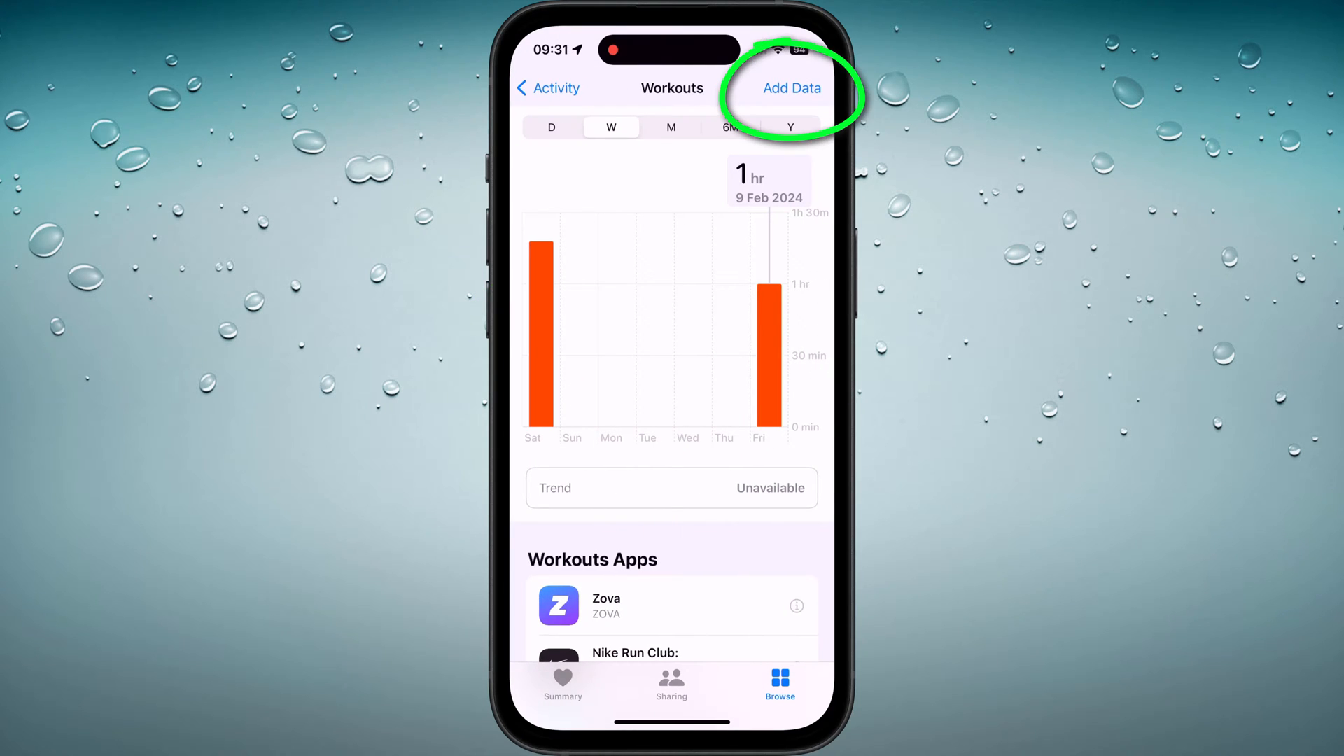
Step: Start a manual Running workout for 19 Feb 2024, 17:00 to 18:00, ready for kilocalories
click(791, 88)
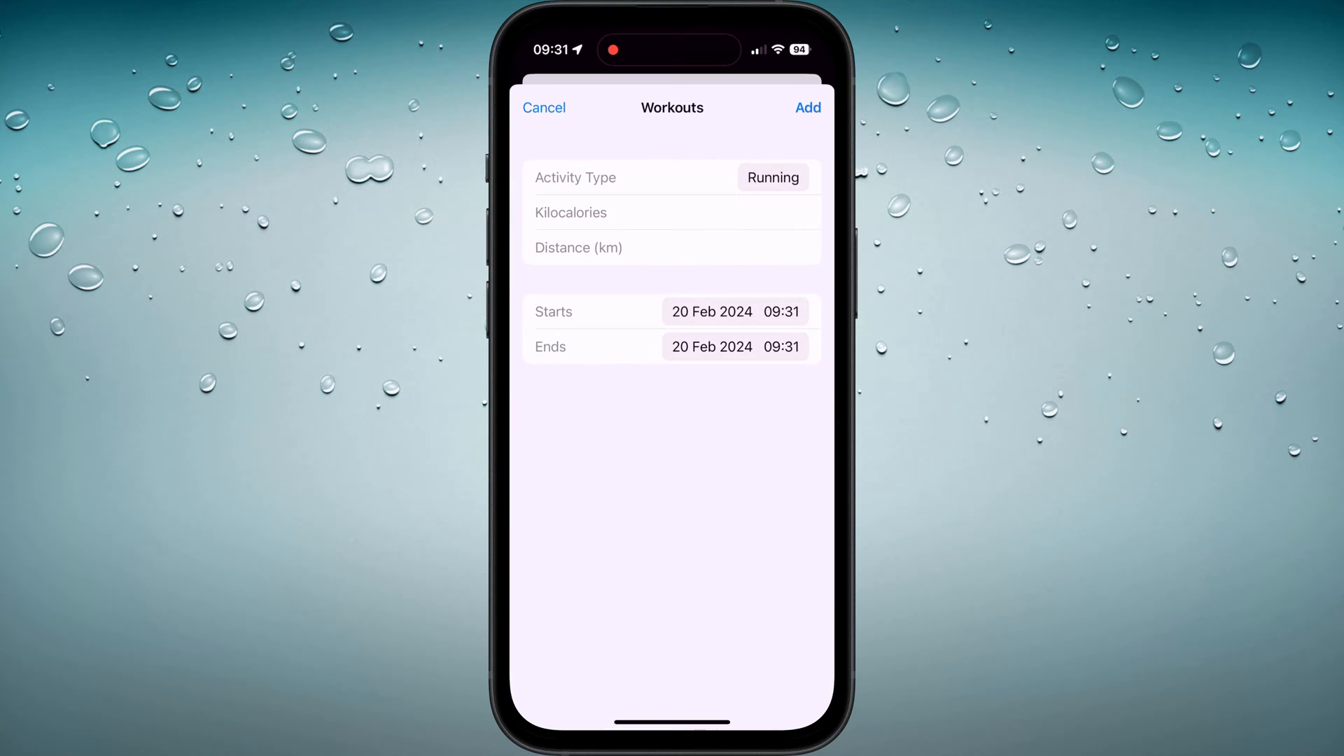
click(771, 177)
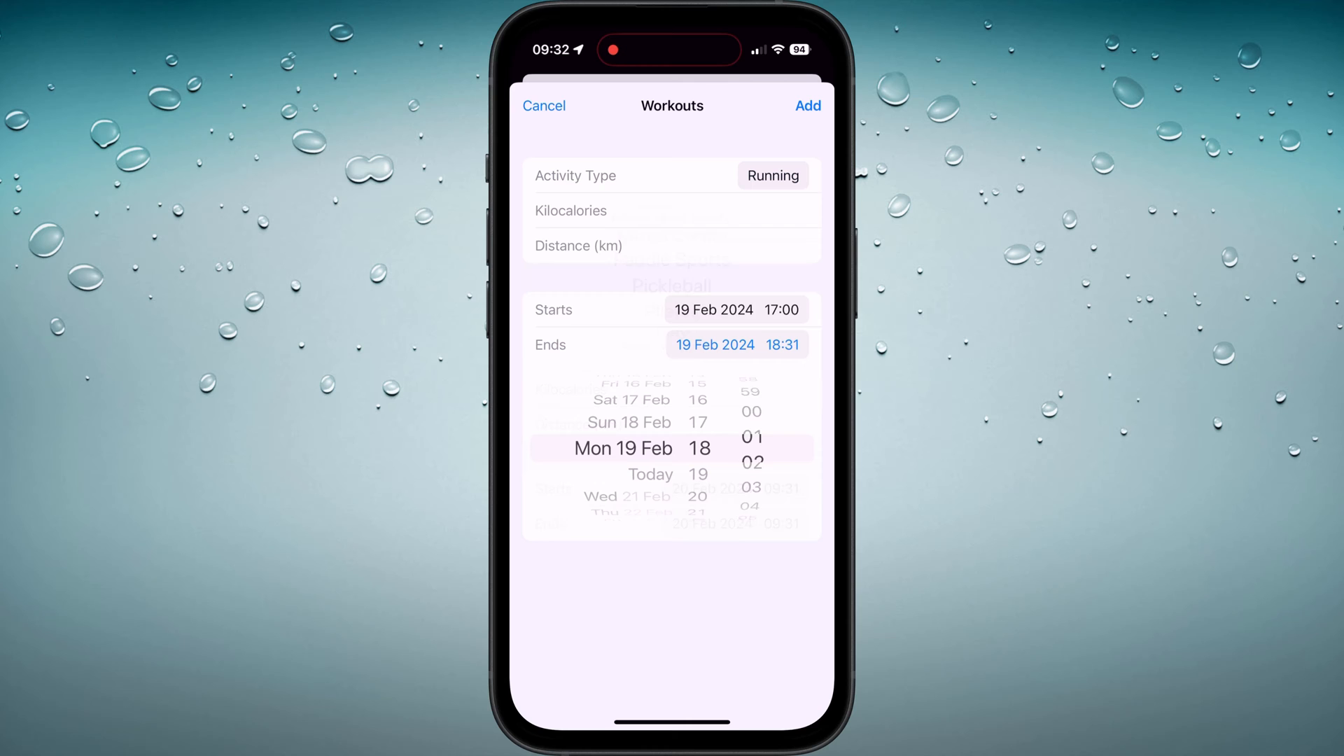
scroll(down, 3)
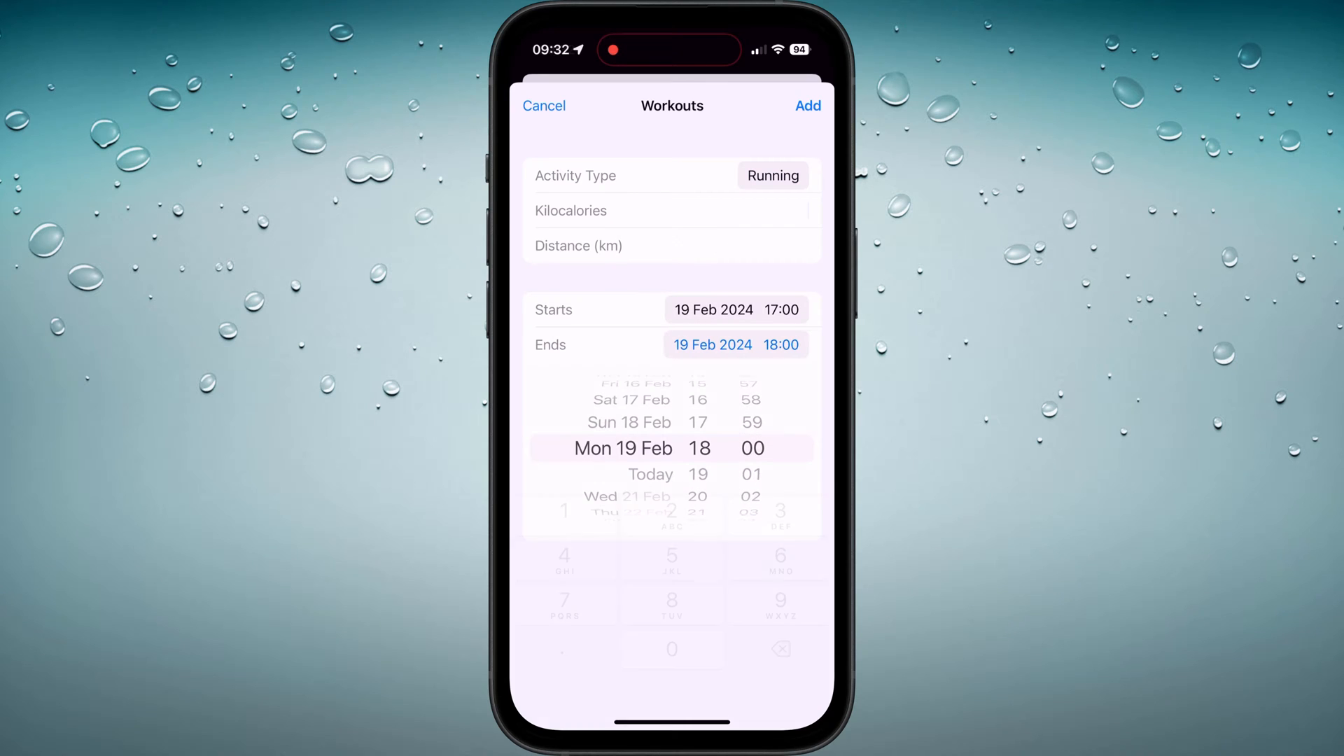
click(671, 210)
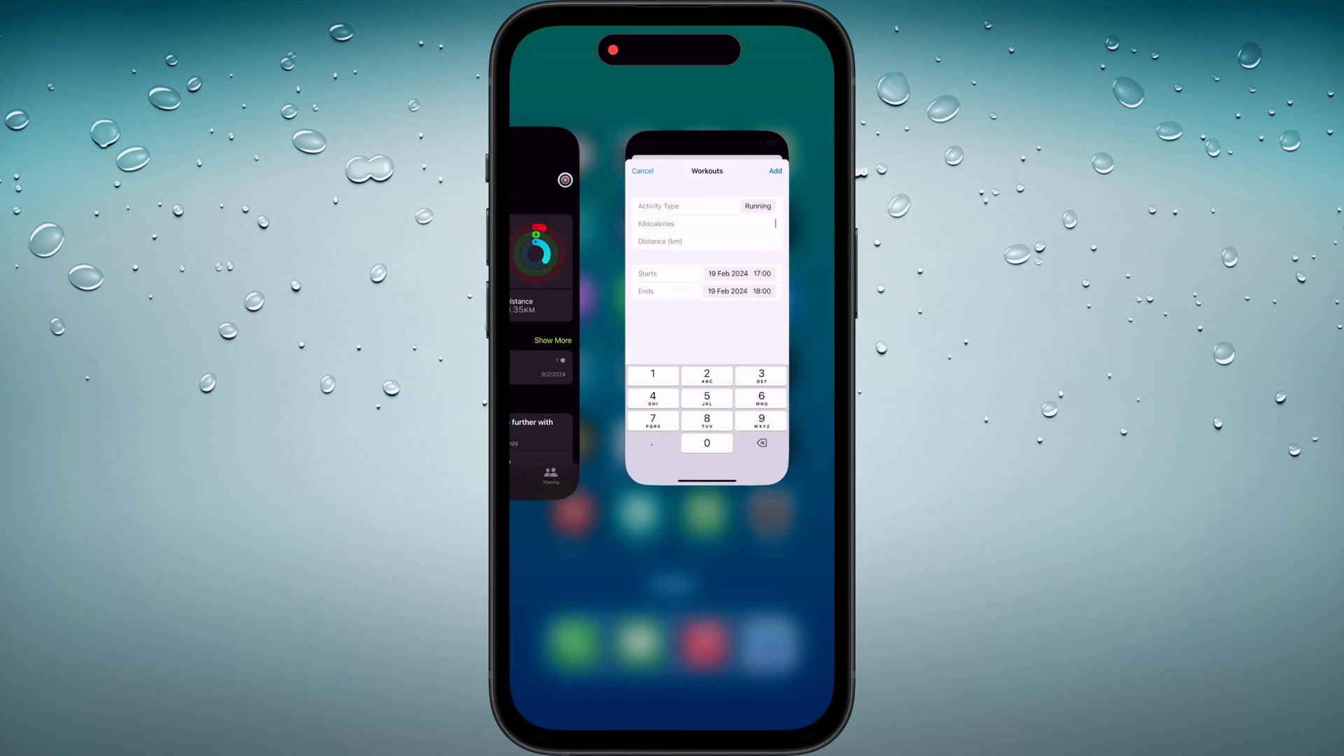
Step: Check the Fitness summary history showing the latest 9.94 km Outdoor Run
click(643, 171)
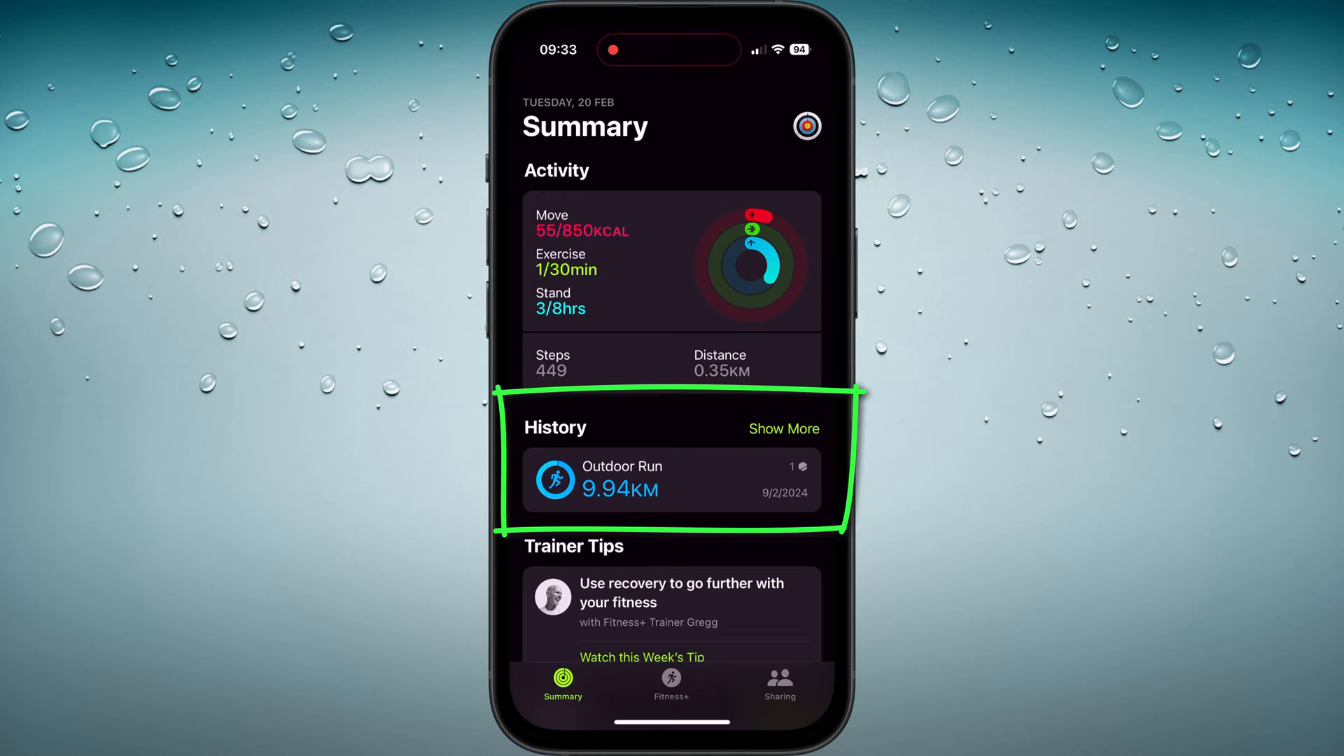
click(673, 480)
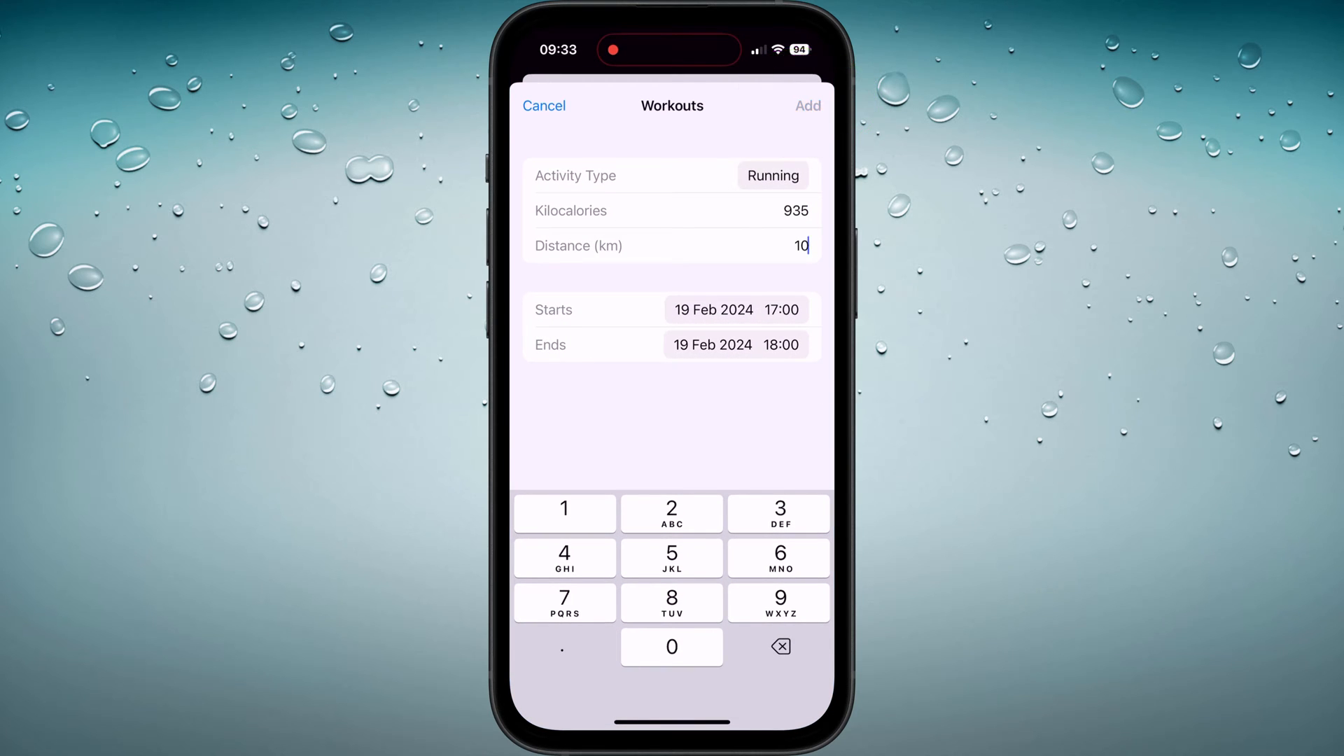
Step: Save the 10 km, 935 kcal Running workout for 19 Feb 2024
click(806, 105)
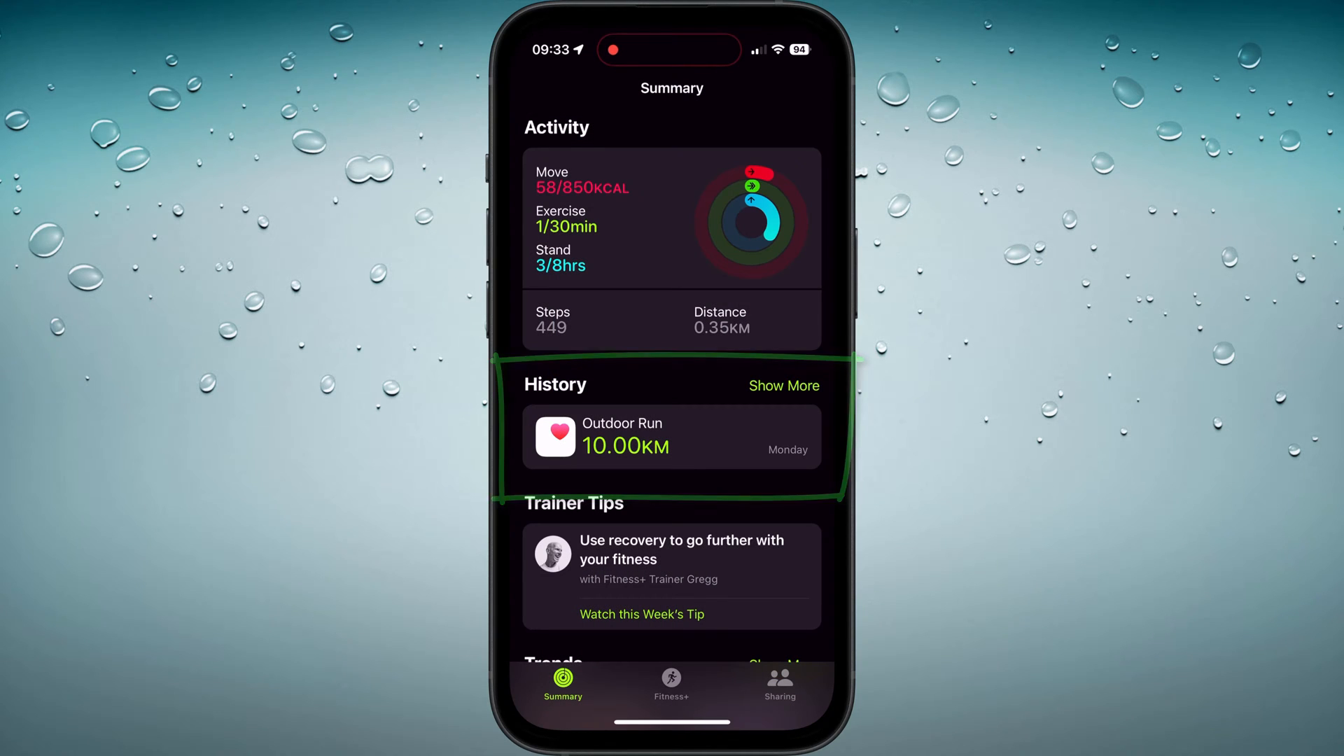
Step: View the Monday 10 km Outdoor Run details in Fitness, then return to Health Activity
click(672, 437)
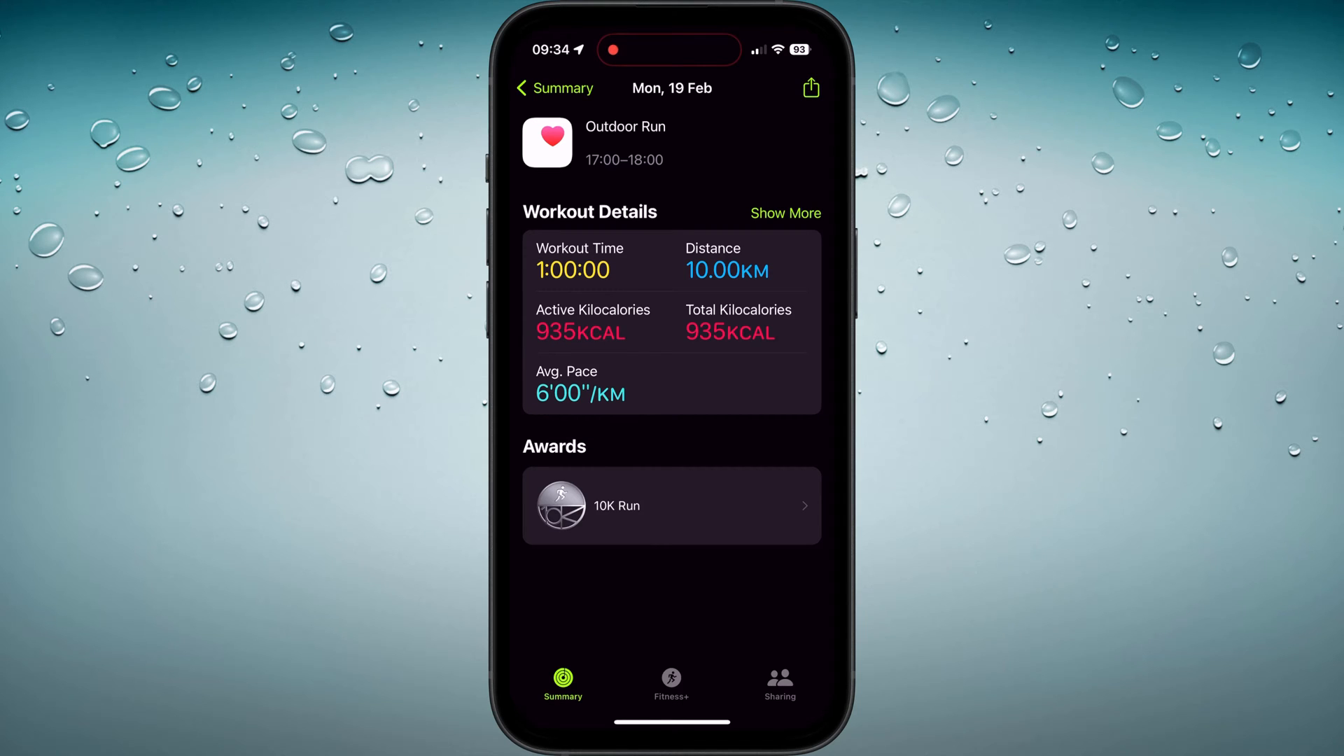
click(780, 683)
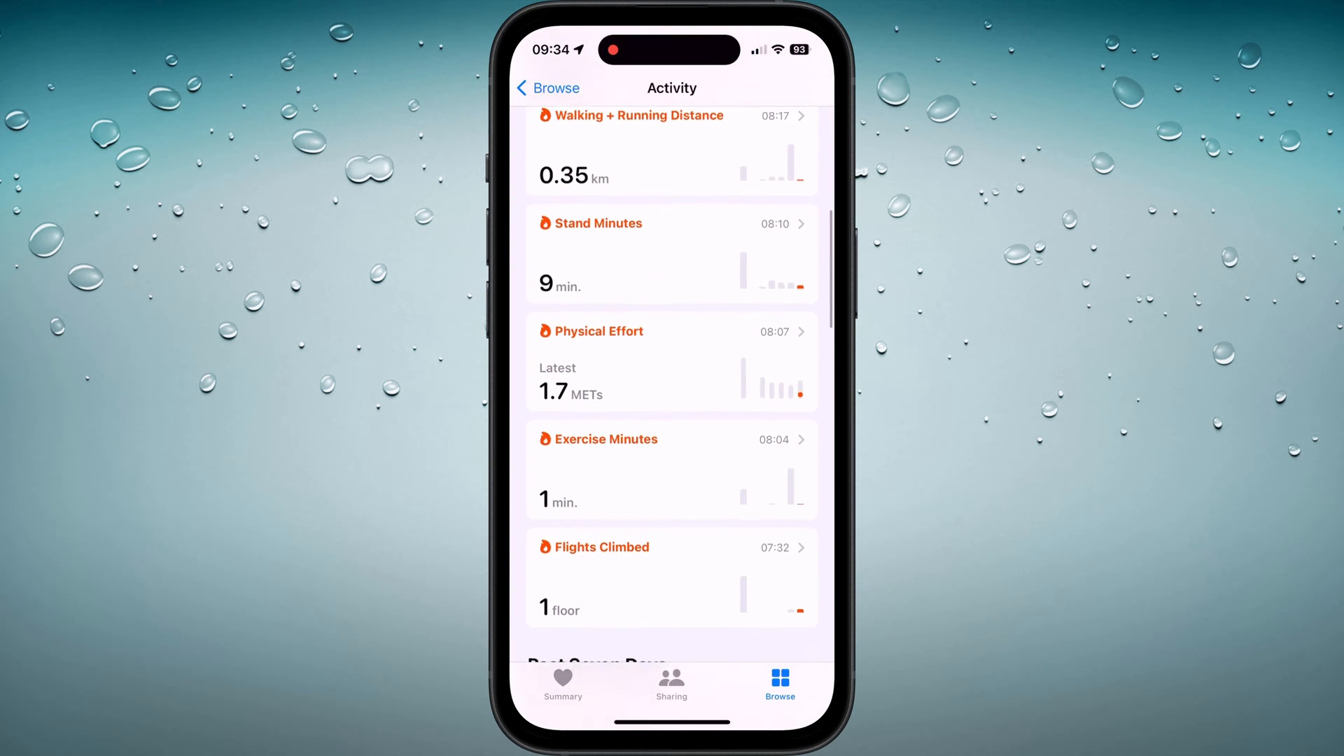
Step: Reach the Workouts all-recorded-data list with the 19 Feb 1 hr run on top
scroll(down, 3)
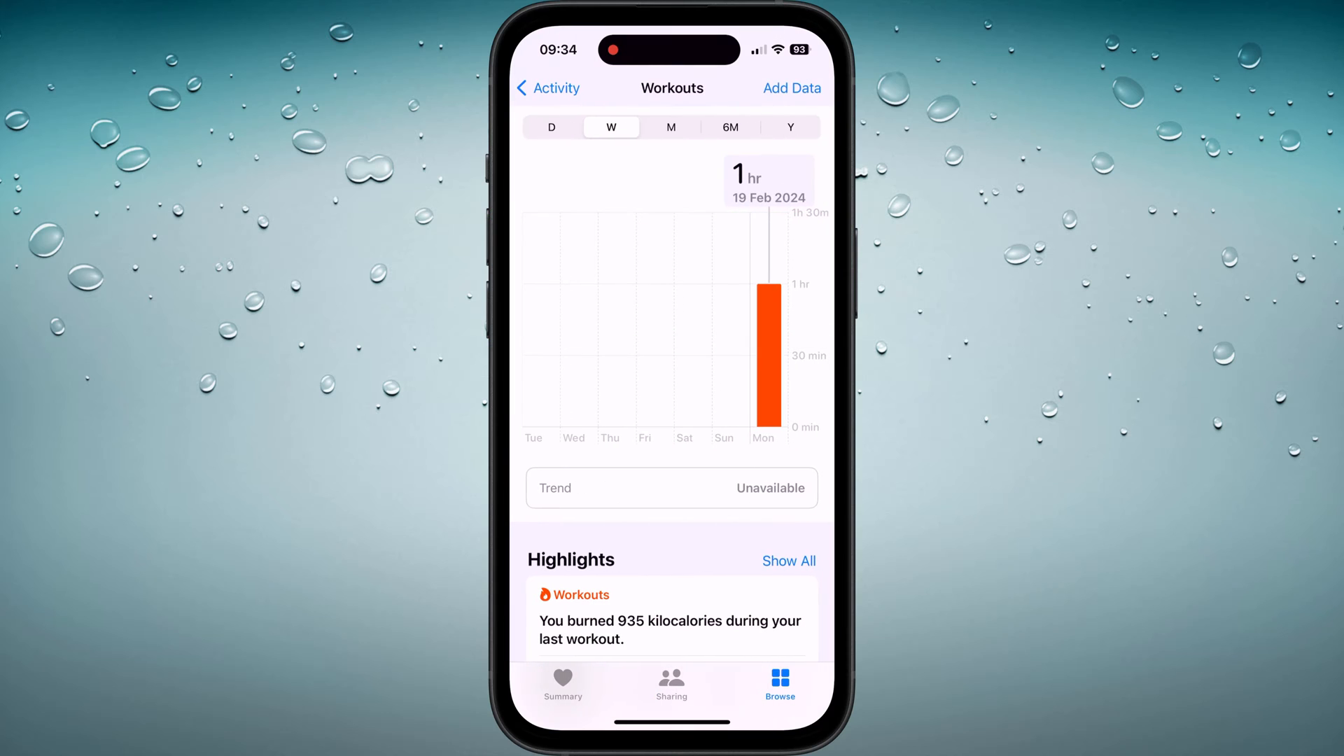
scroll(down, 3)
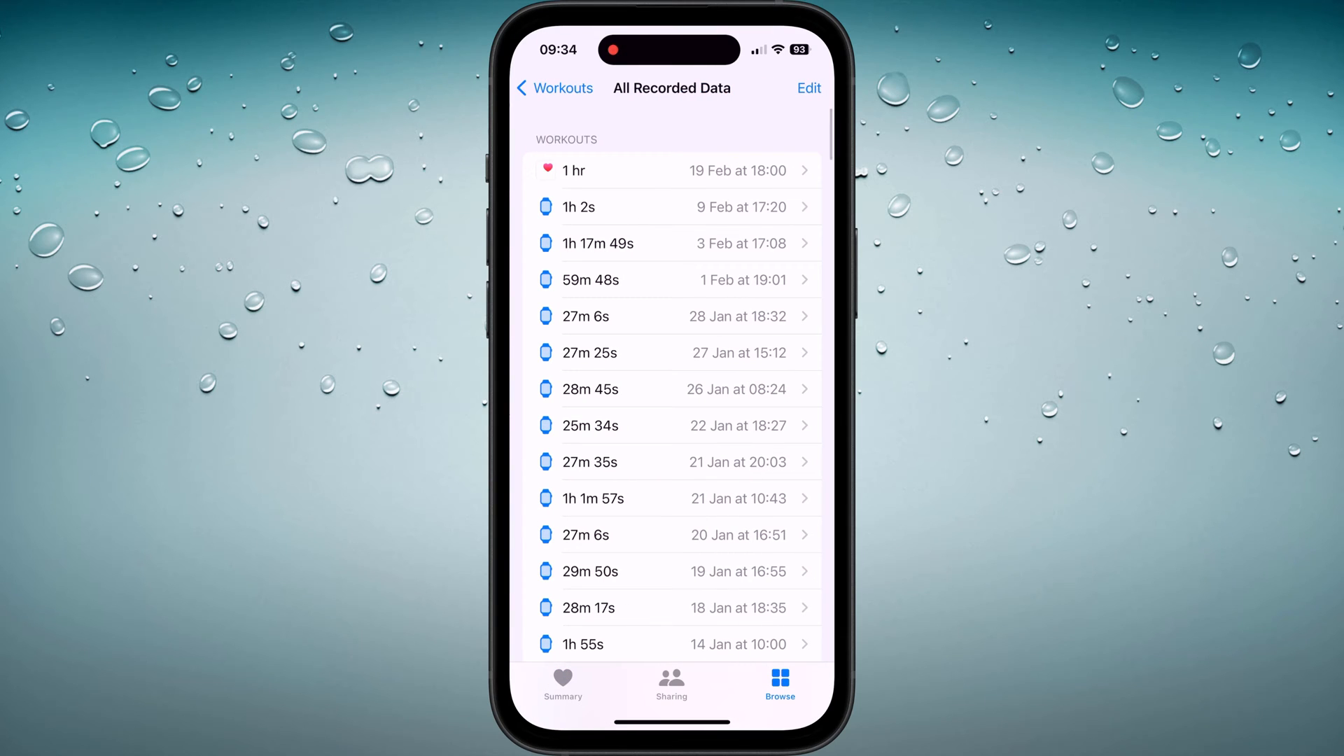
Step: Enter edit mode and reveal Delete for the 19 Feb 18:00 workout
click(807, 88)
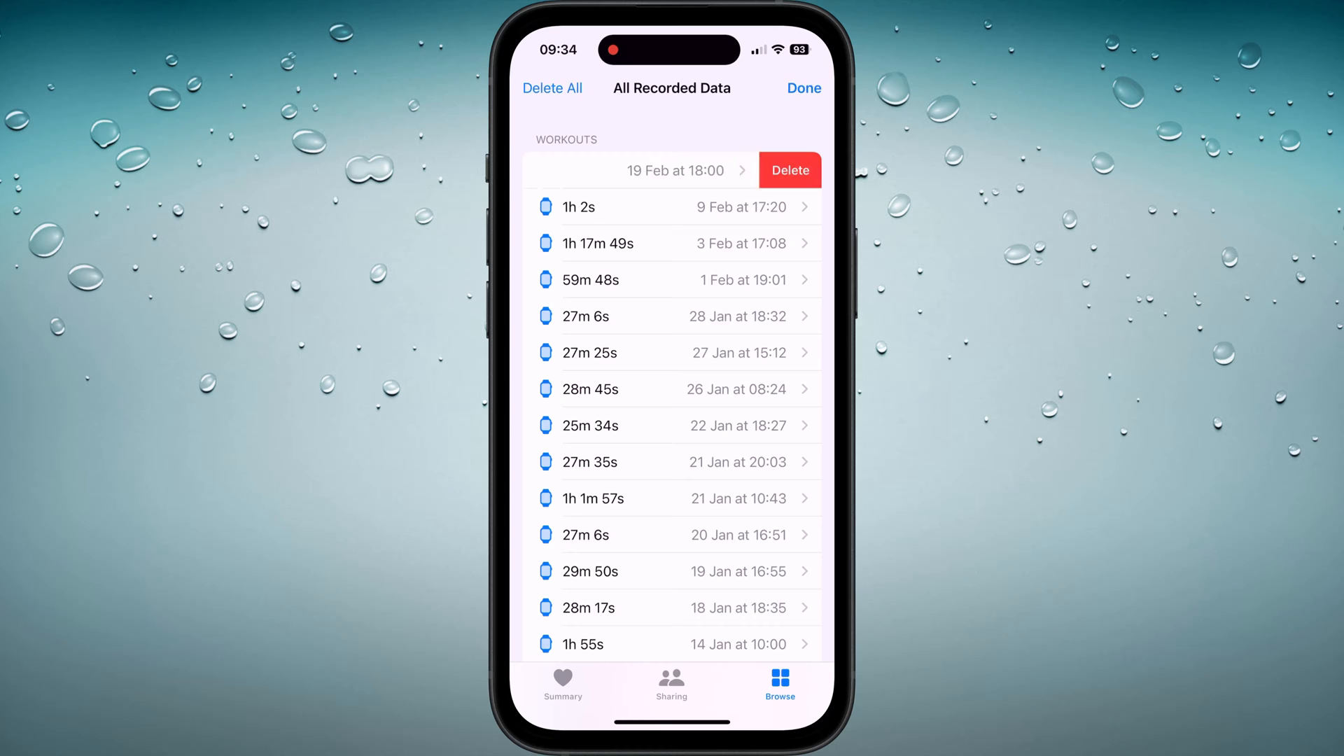
click(790, 169)
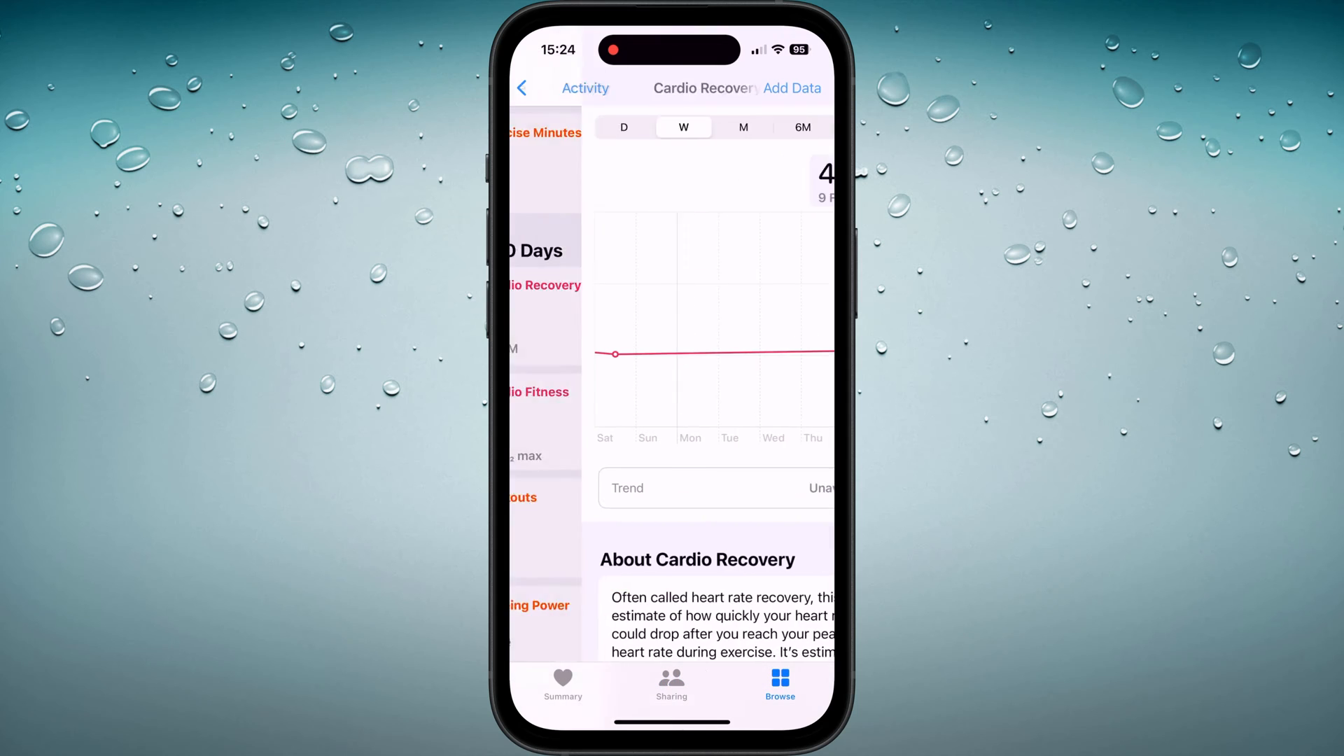
Step: Delete the 19 Feb 1 hr workout choosing Delete Workout & Data
click(530, 88)
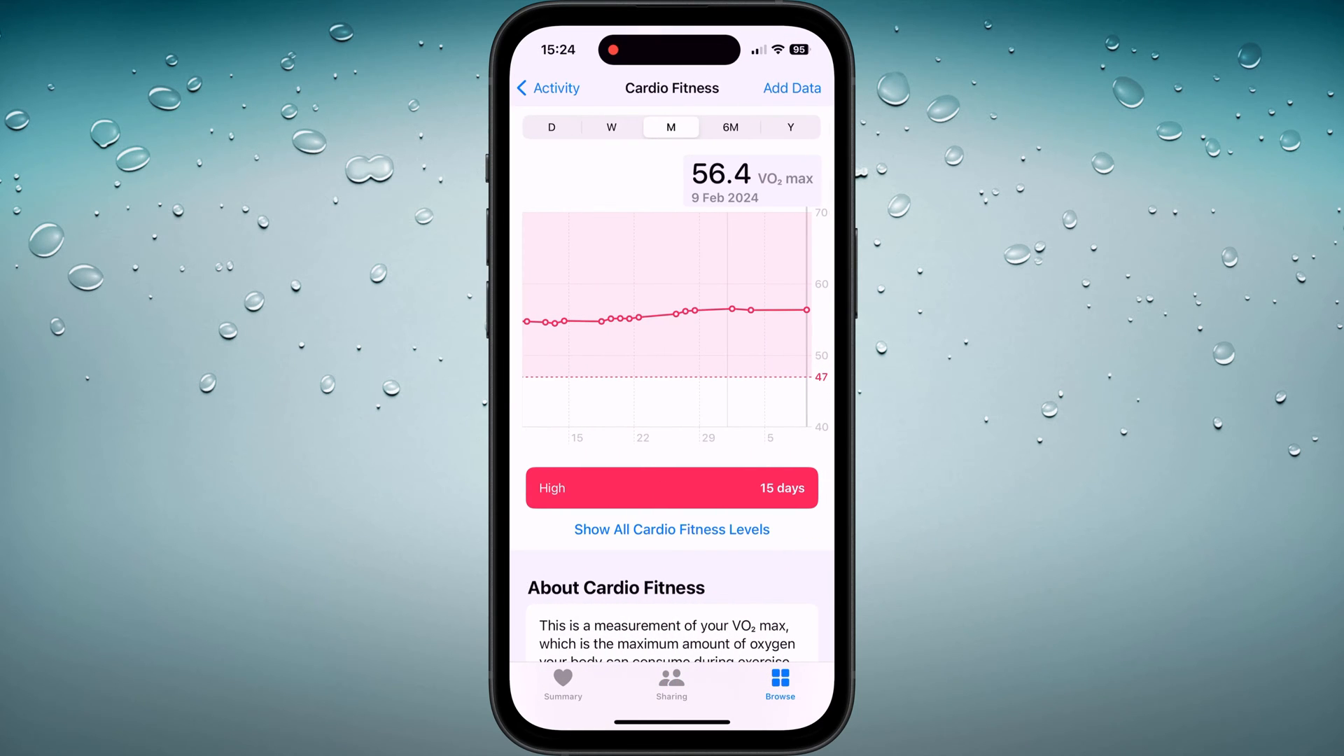
click(547, 88)
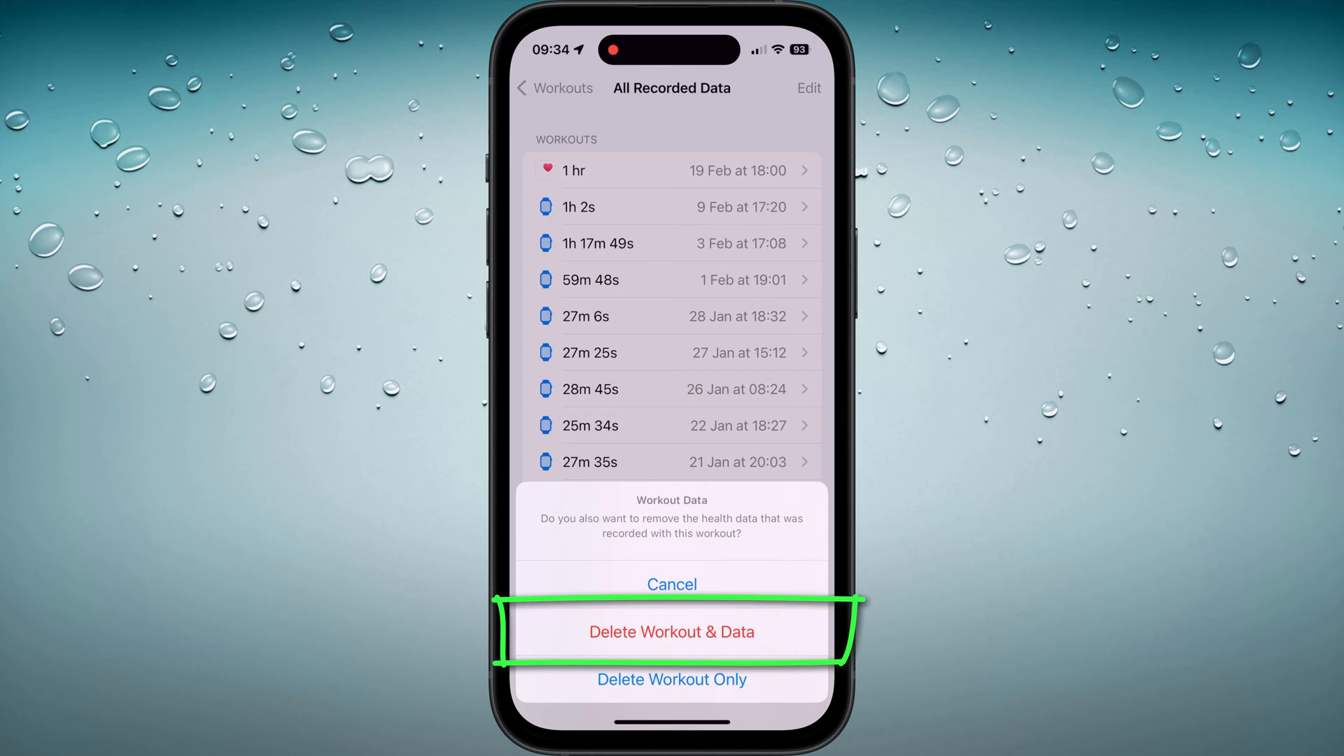
click(673, 631)
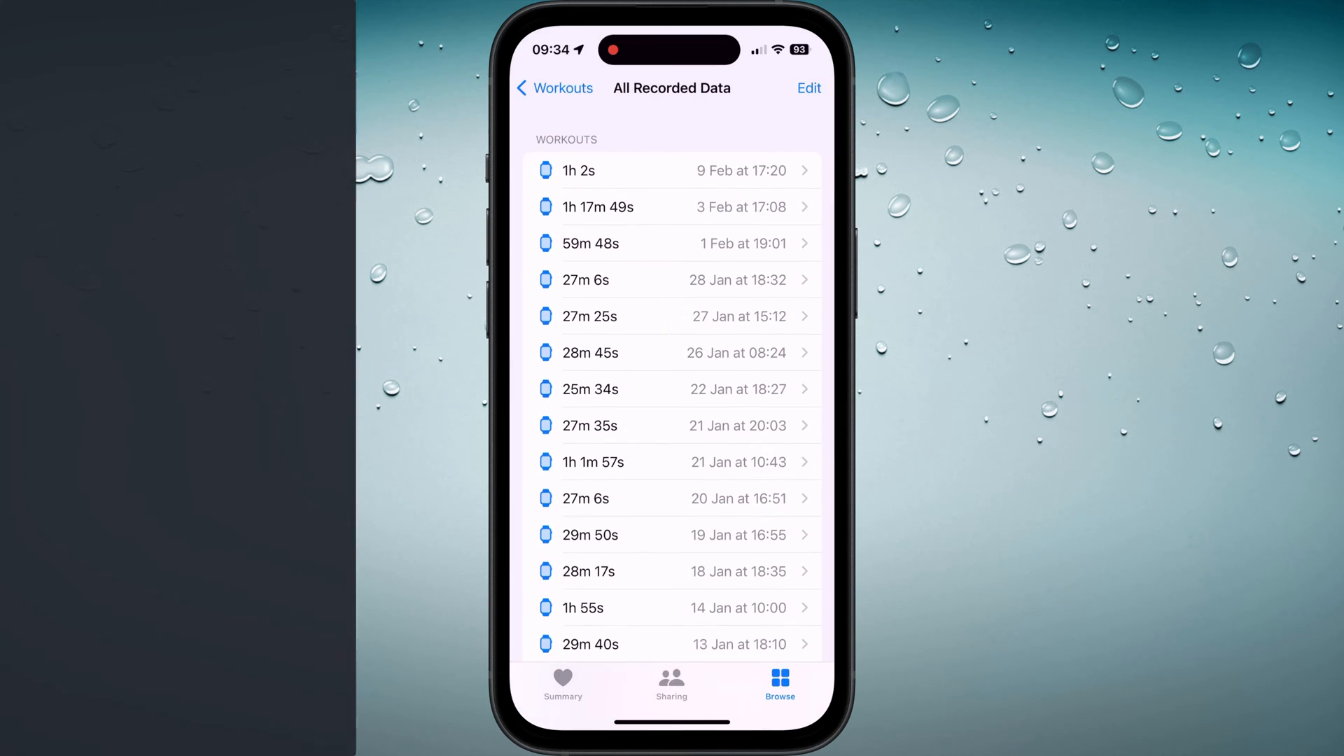